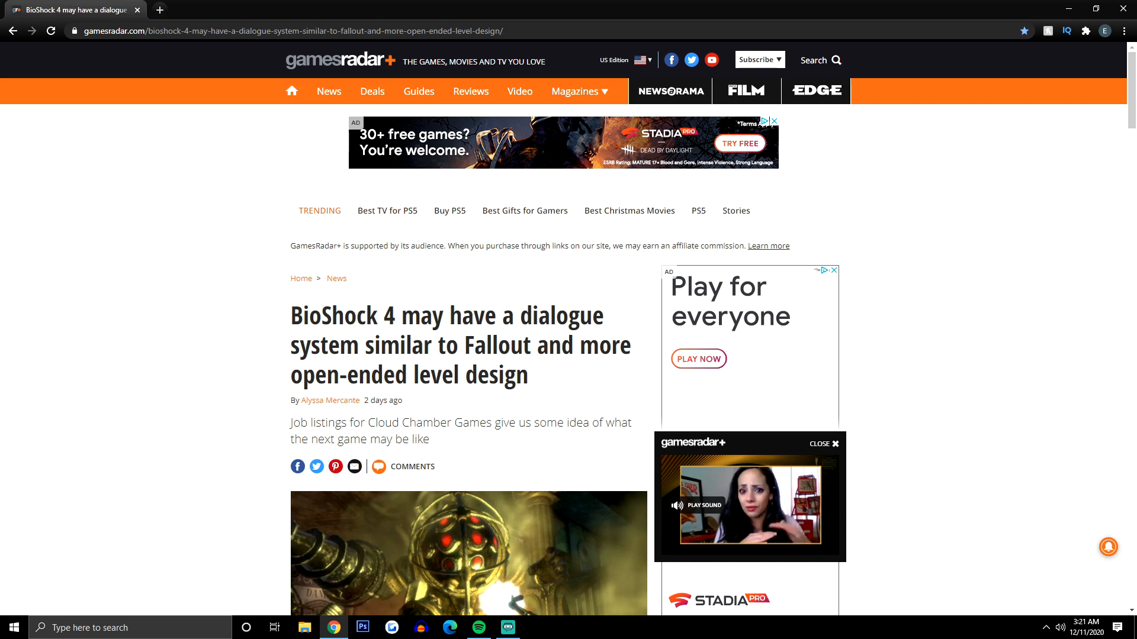
scroll("down", 3)
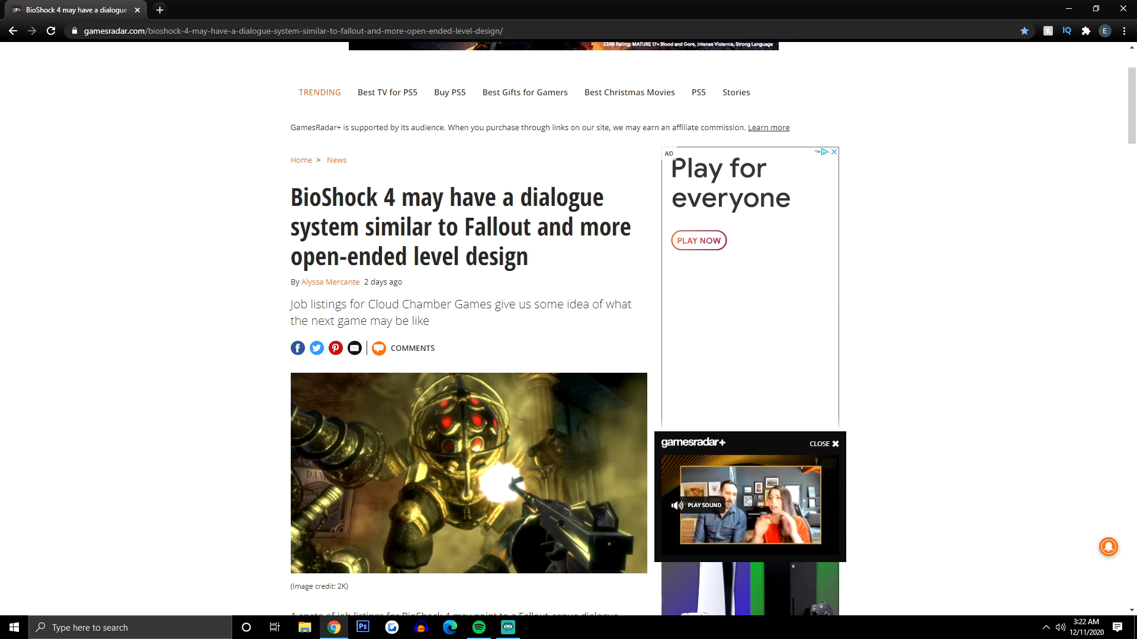
scroll("down", 3)
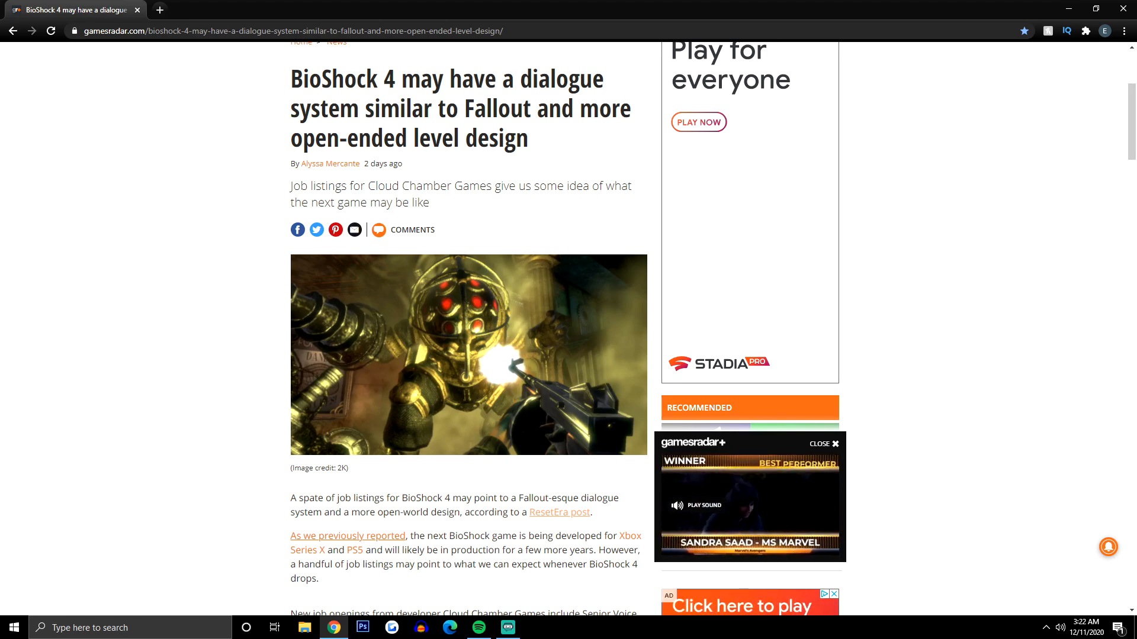
scroll("down", 3)
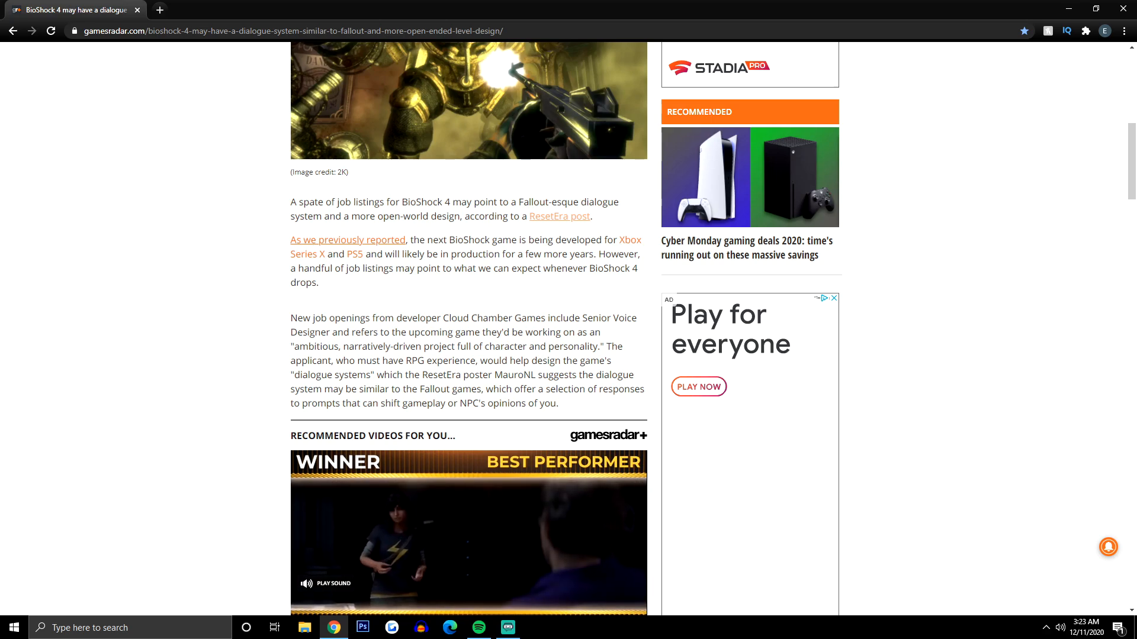
scroll("down", 3)
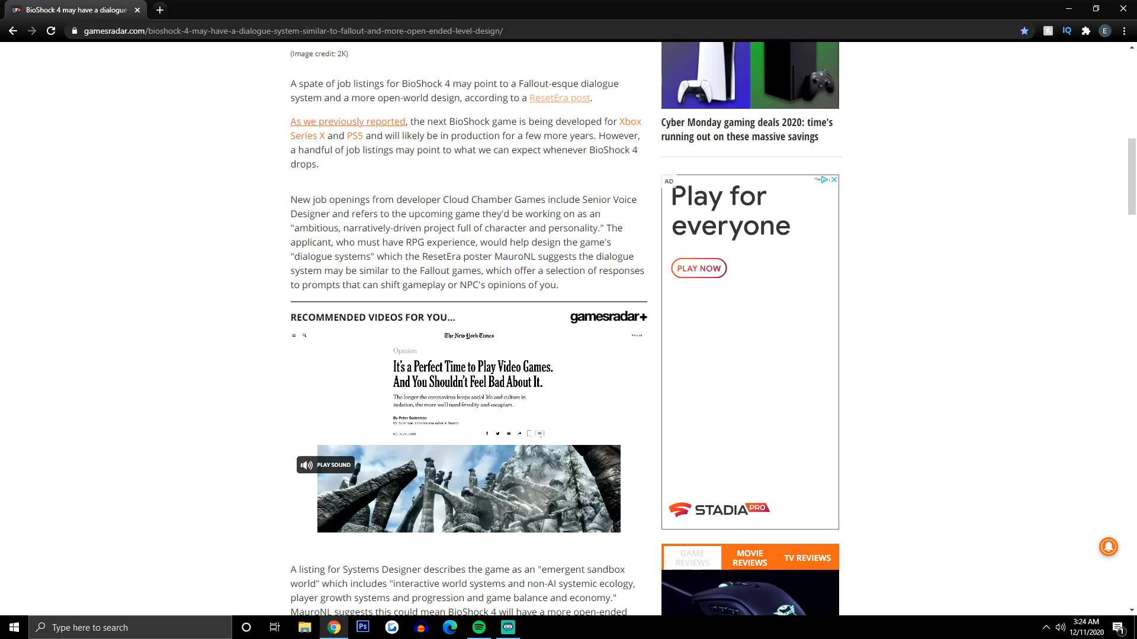
scroll("down", 3)
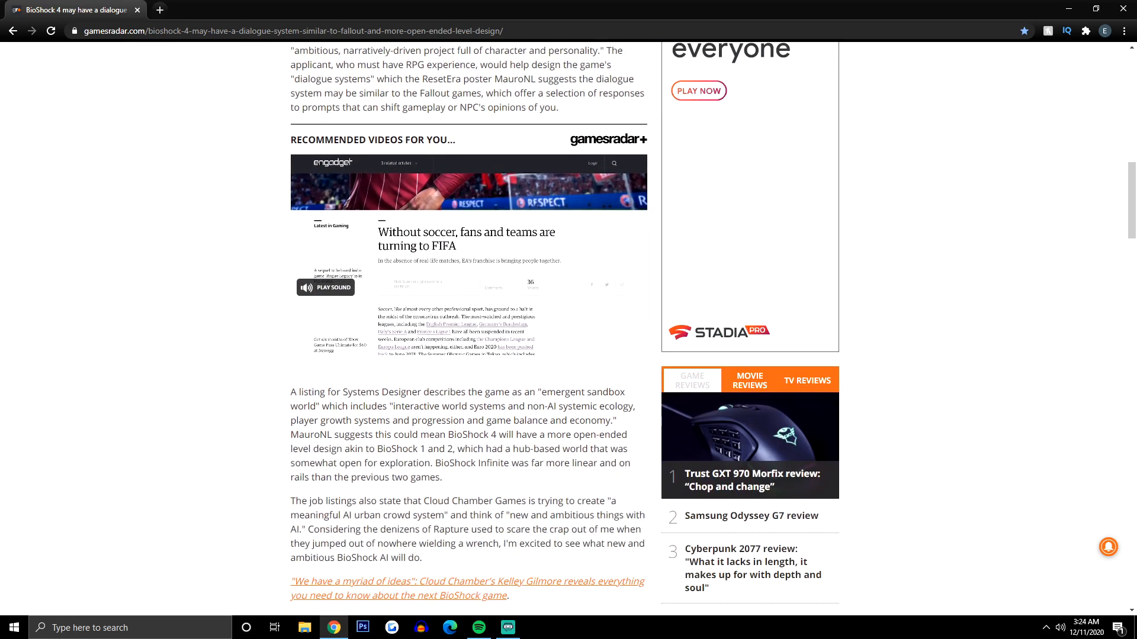
scroll("down", 3)
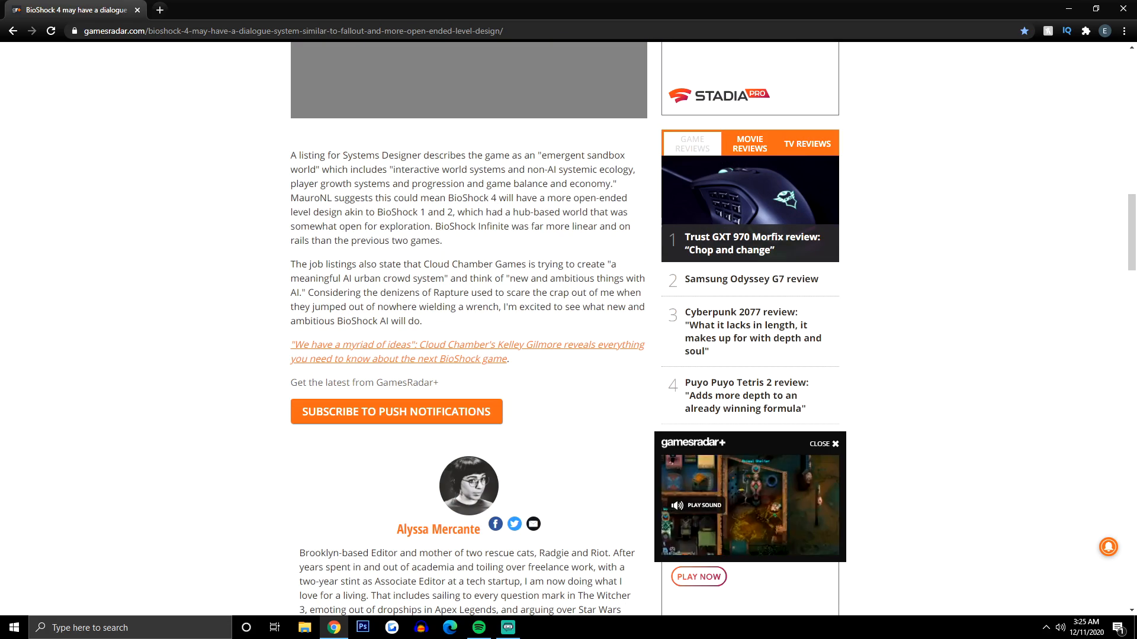